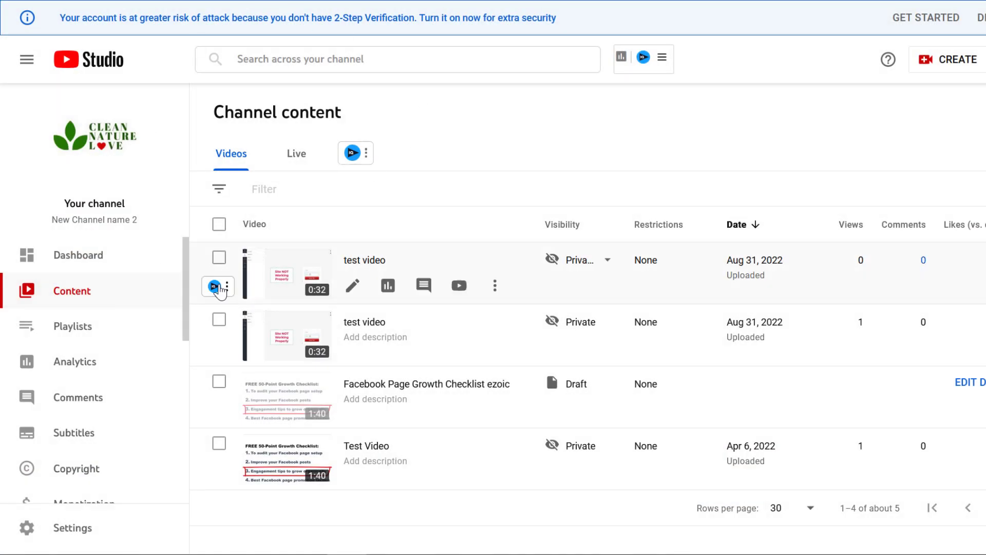
{"action": "mouse_move", "coordinate": [316, 295]}
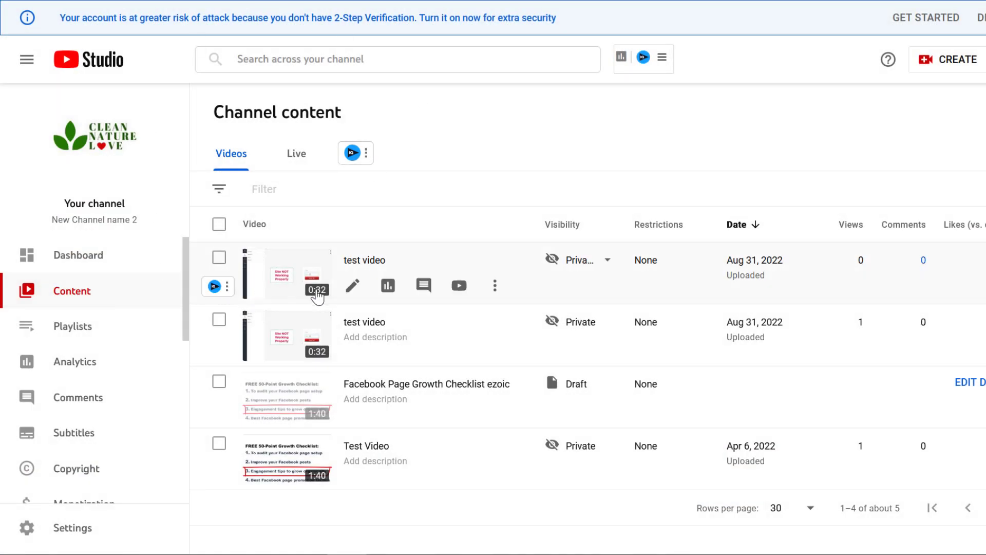
{"action": "mouse_move", "coordinate": [150, 294]}
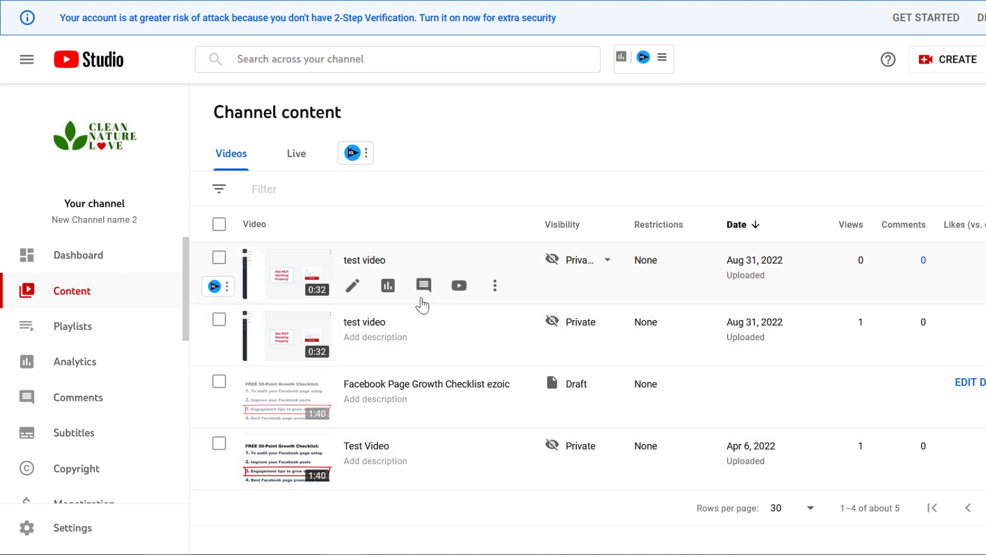
{"action": "mouse_move", "coordinate": [419, 219]}
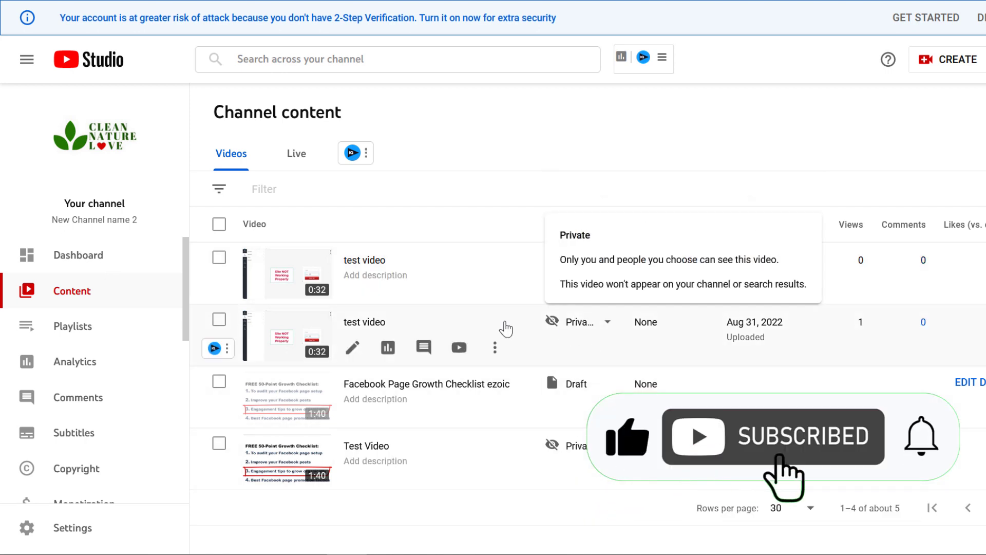
{"action": "mouse_move", "coordinate": [489, 278]}
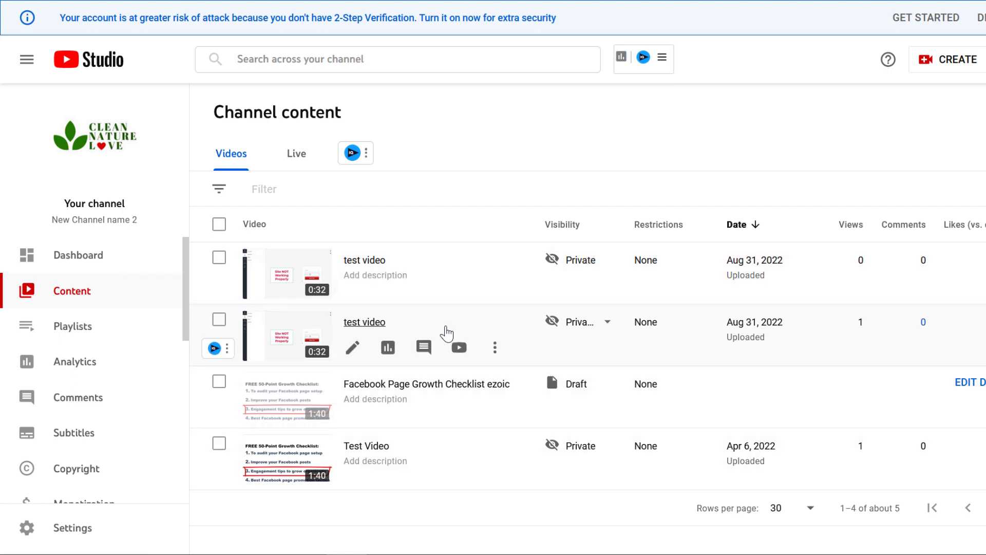
- Tick the first video, then the header checkbox so all four videos are selected
{"action": "left_click", "coordinate": [219, 257]}
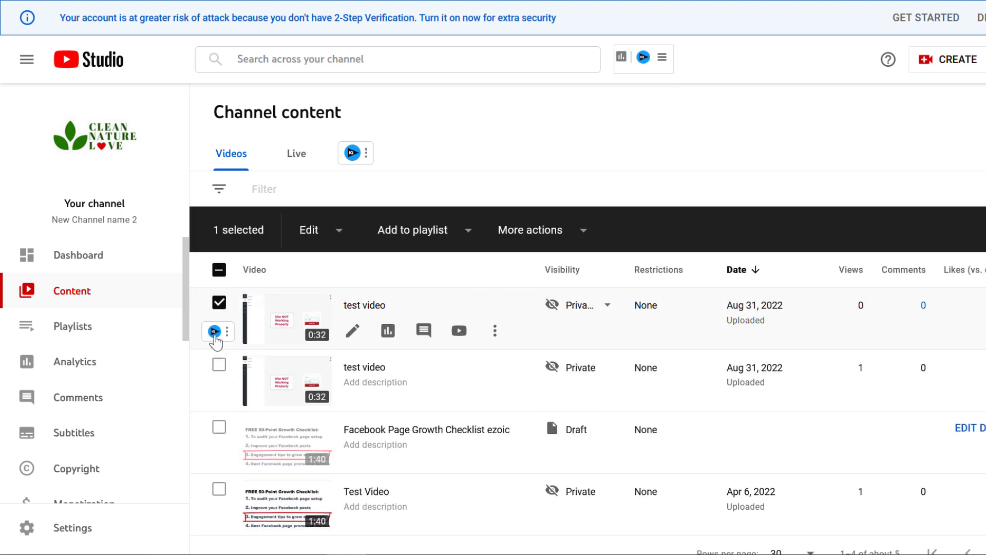
{"action": "left_click", "coordinate": [219, 269]}
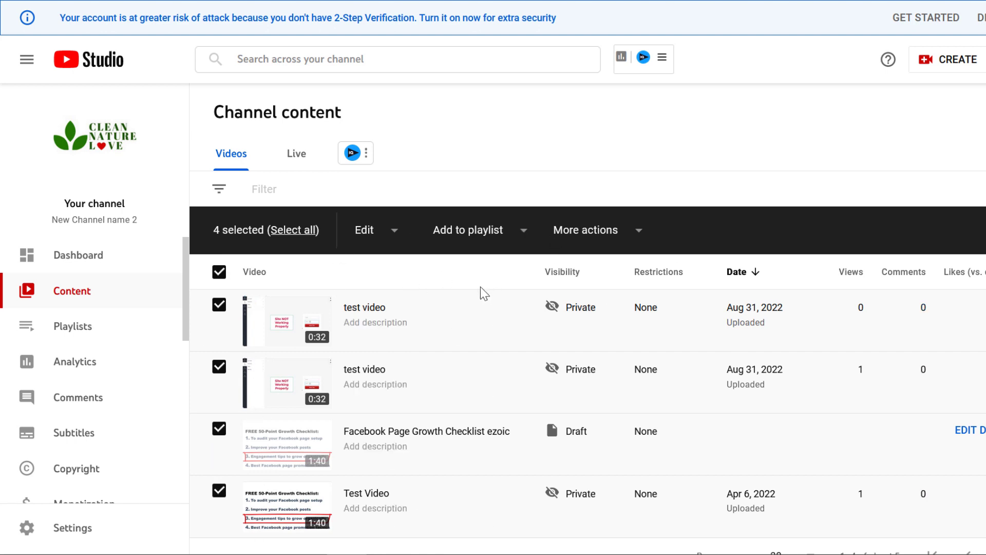
{"action": "mouse_move", "coordinate": [639, 234]}
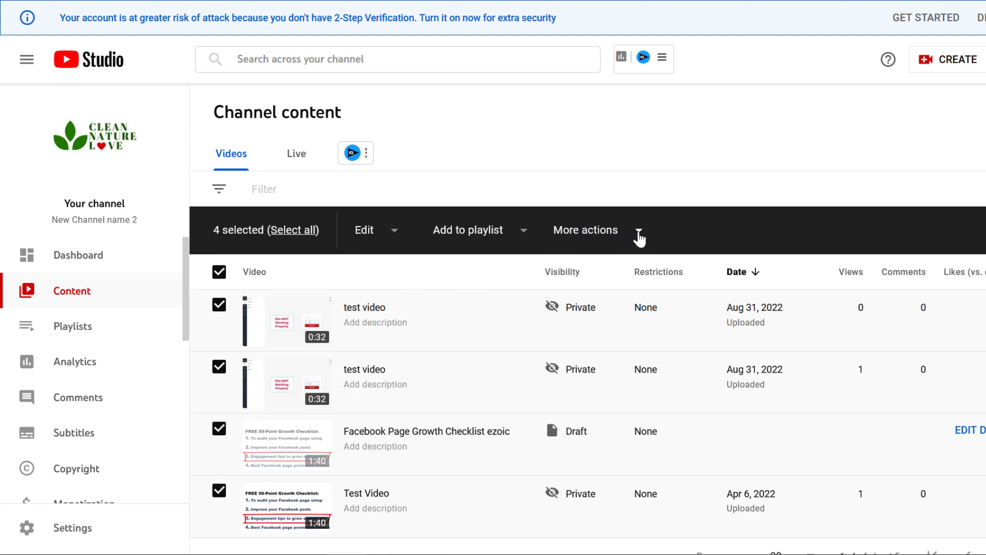
- Choose Delete forever, acknowledge deletion is permanent, and confirm deleting the four videos
{"action": "left_click", "coordinate": [639, 236]}
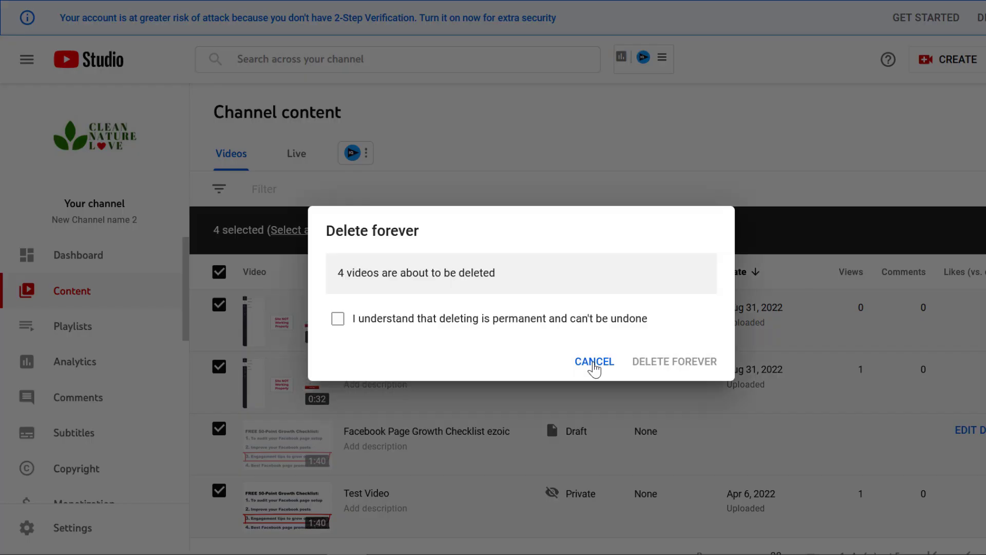
{"action": "triple_click", "coordinate": [416, 273]}
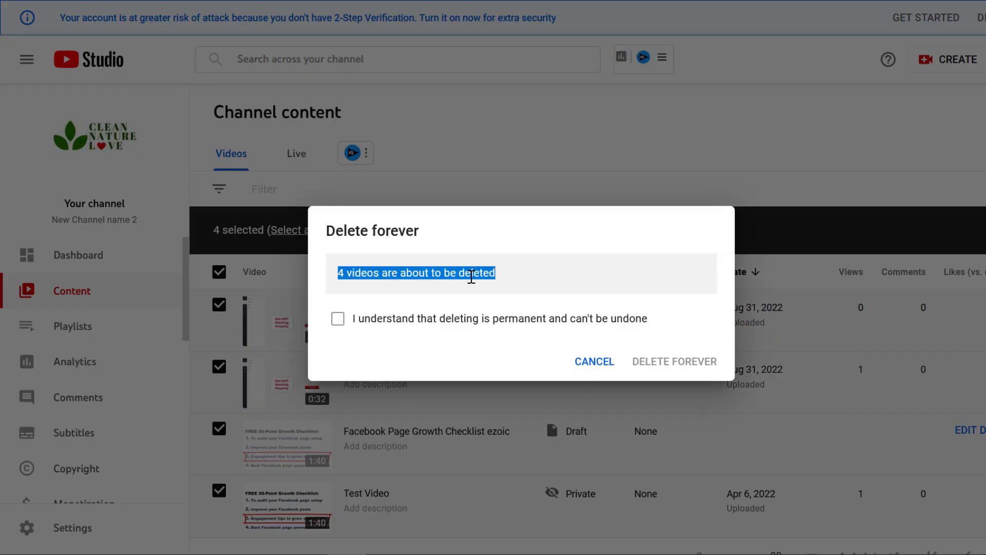
{"action": "mouse_move", "coordinate": [317, 276]}
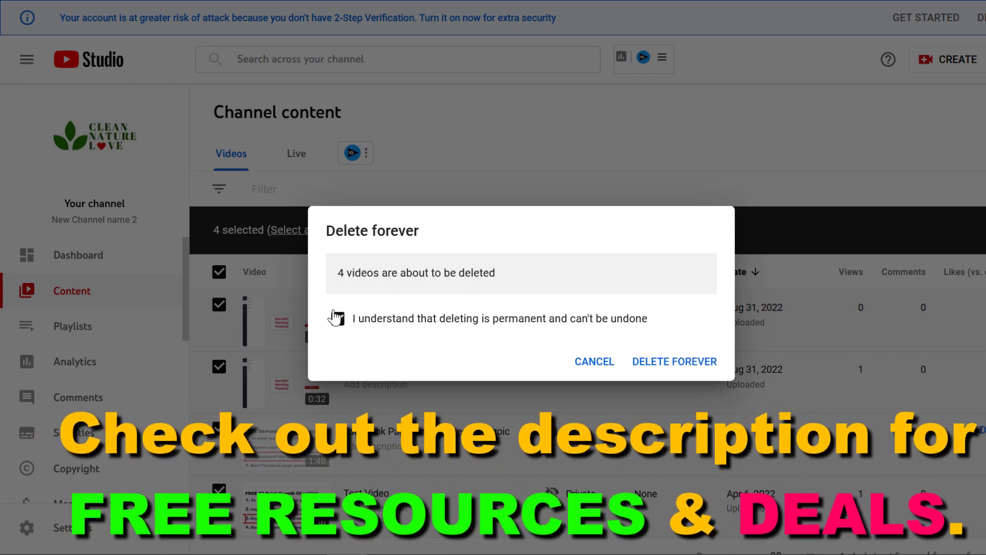
{"action": "left_click", "coordinate": [337, 318]}
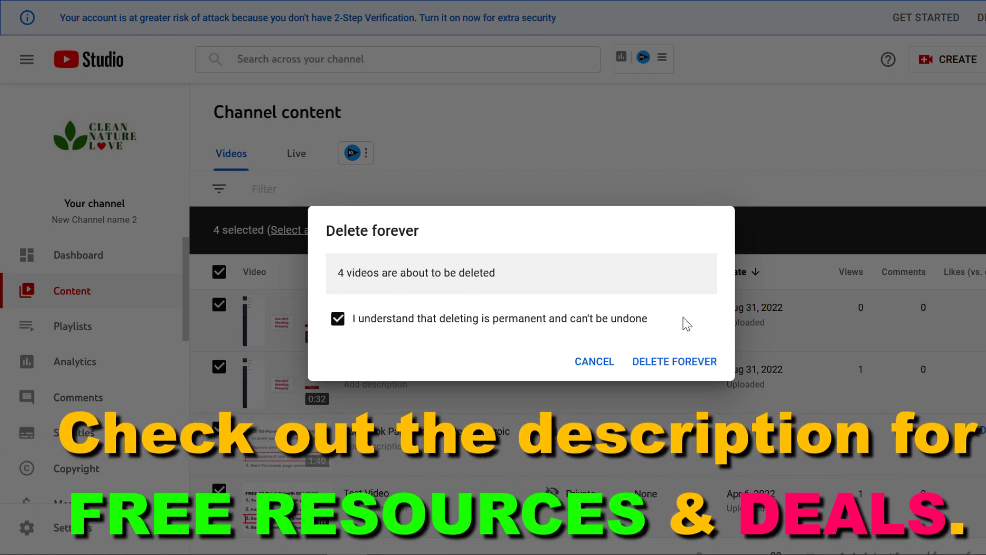
{"action": "mouse_move", "coordinate": [485, 324]}
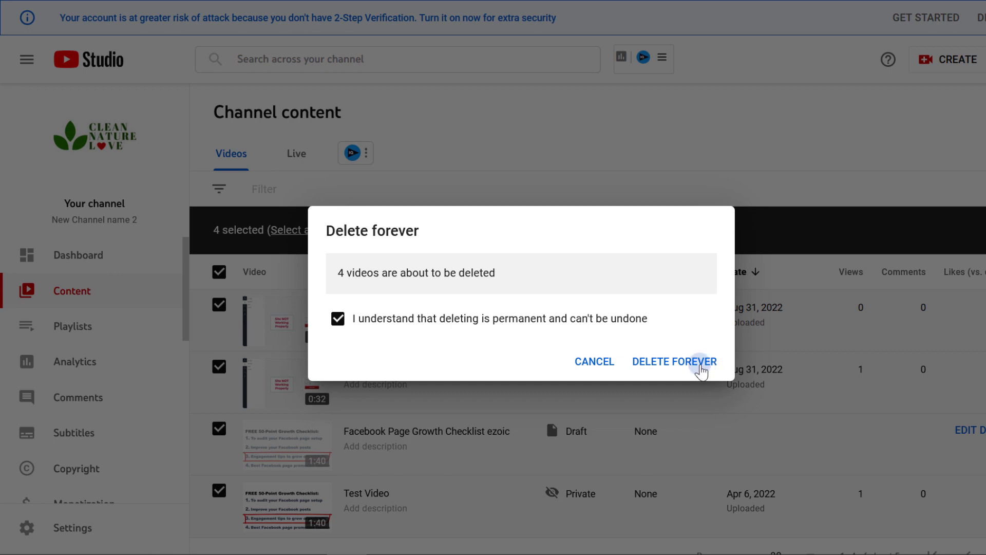
{"action": "left_click", "coordinate": [674, 361]}
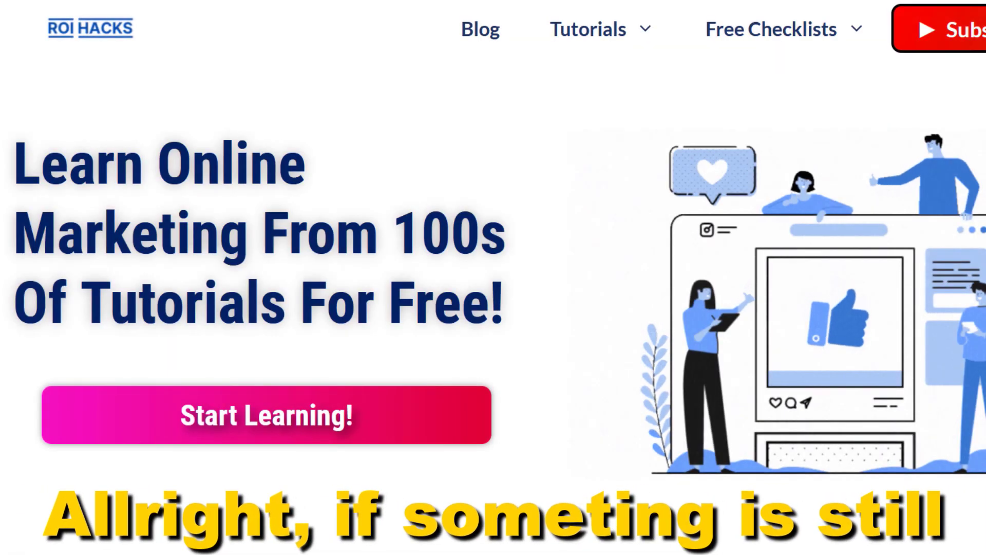
- Scroll the ROI Hacks homepage down to the marketing tutorial category cards
{"action": "scroll", "scroll_direction": "down", "scroll_amount": 3}
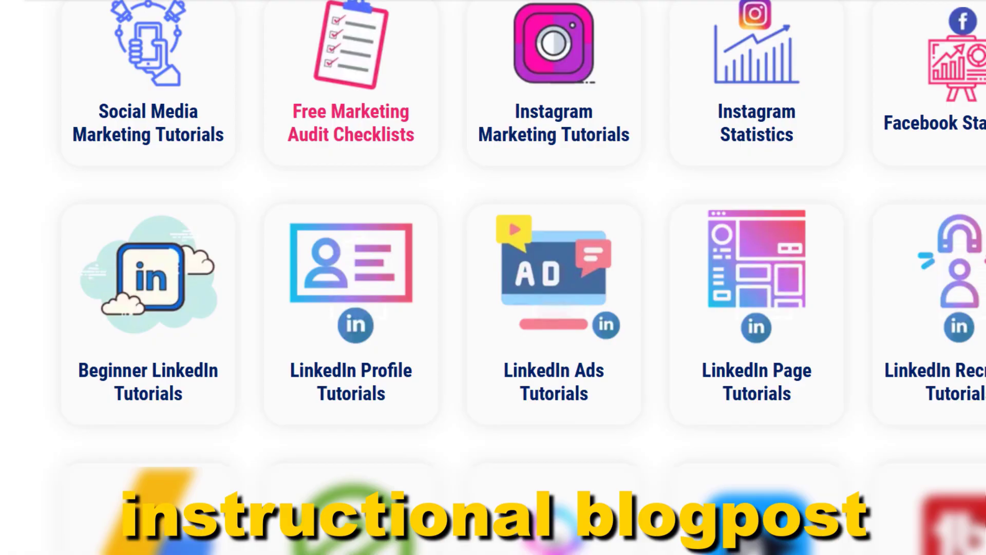